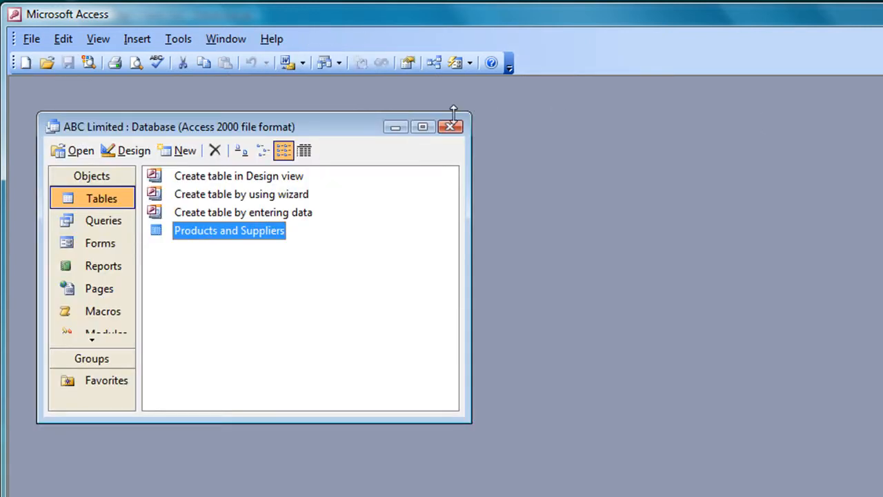
Close the ABC Limited database
click(451, 126)
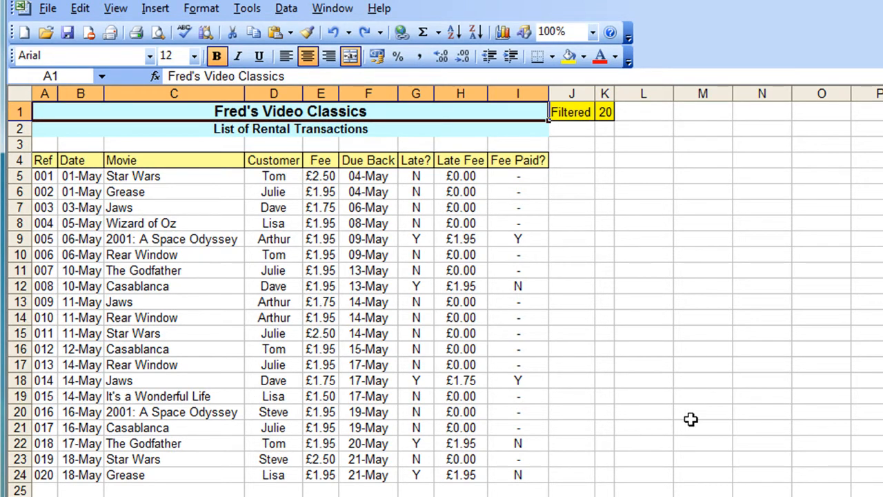
mouse_move(152, 123)
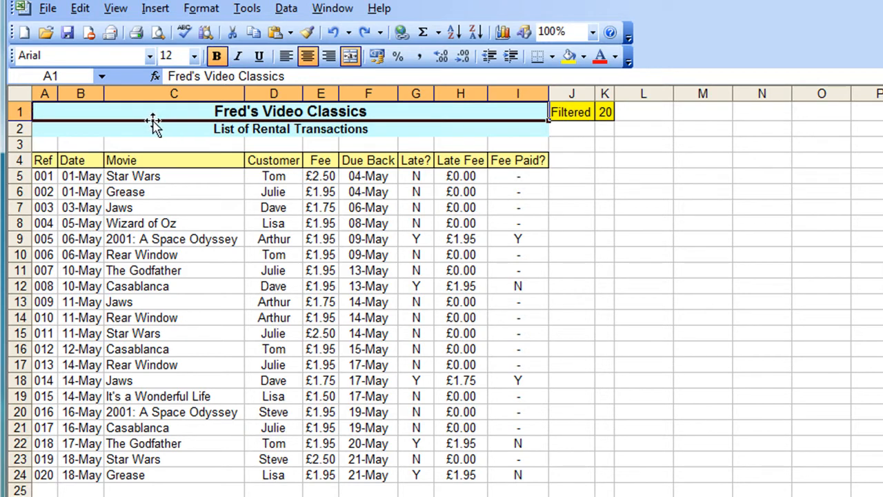
mouse_move(335, 441)
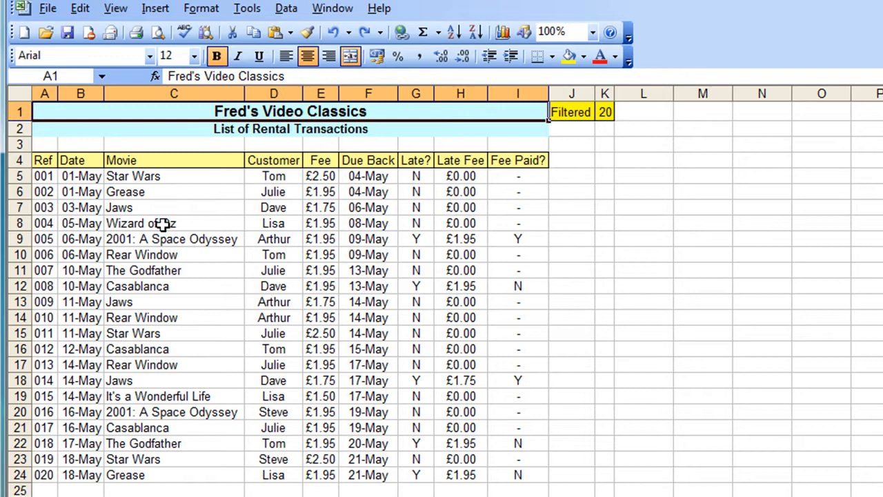
mouse_move(171, 216)
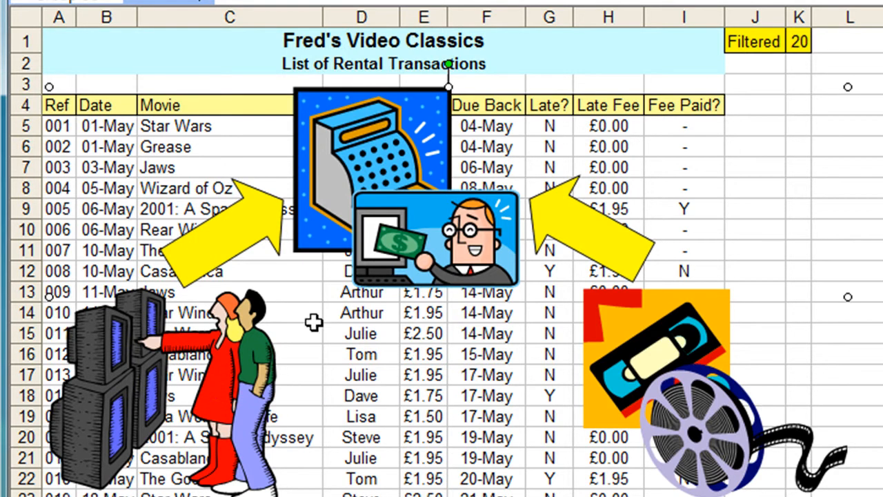
mouse_move(638, 335)
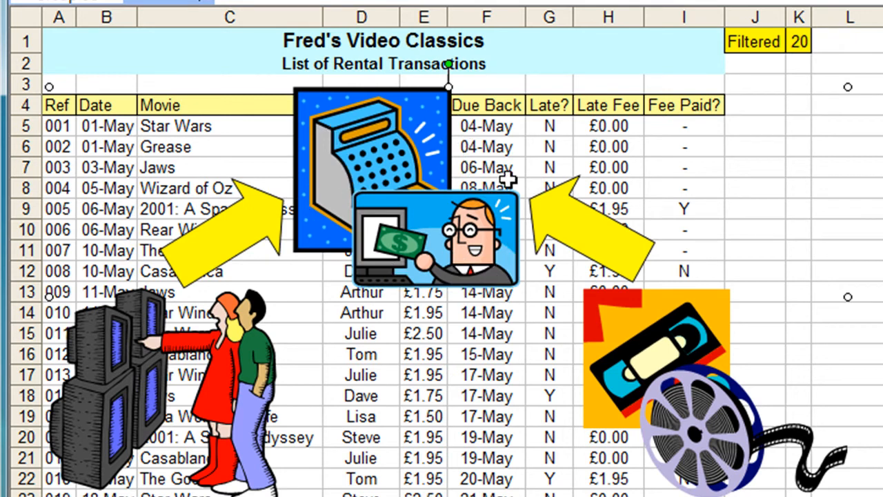
mouse_move(266, 338)
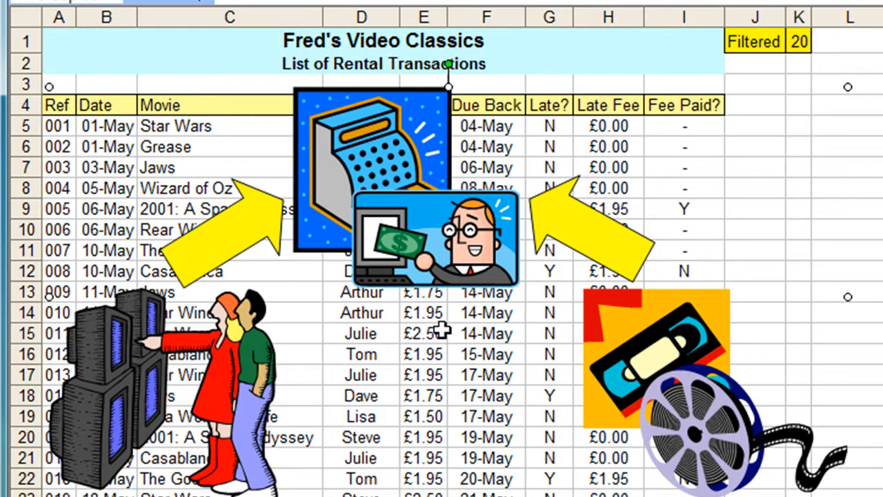
mouse_move(441, 330)
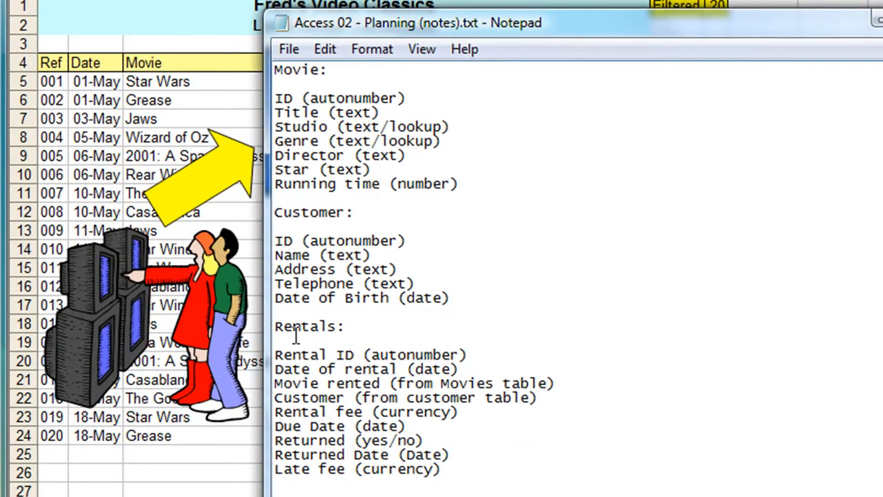
mouse_move(393, 79)
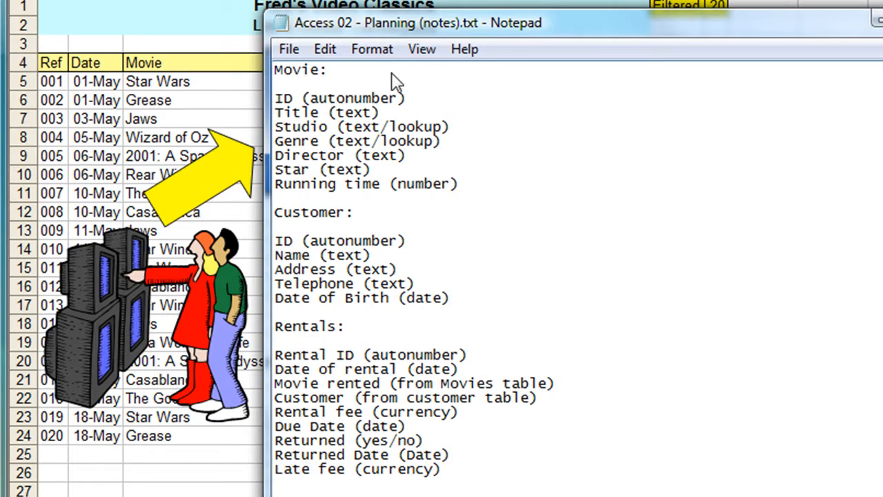
mouse_move(300, 117)
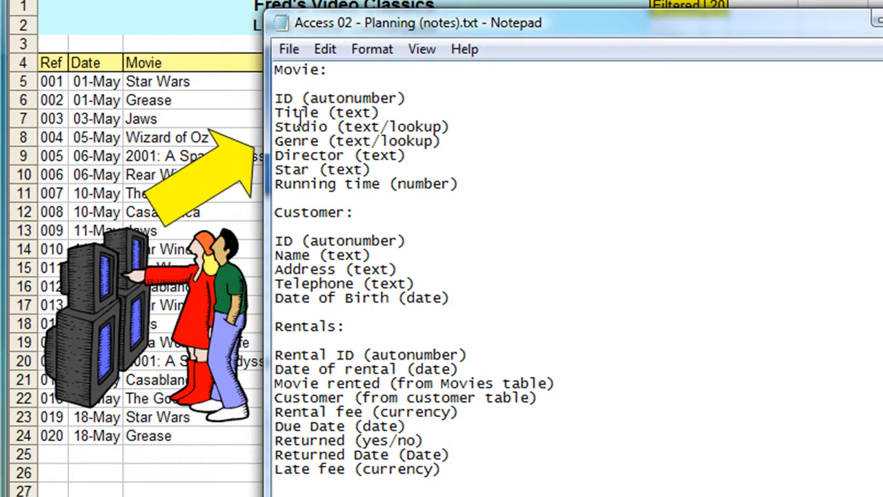
mouse_move(279, 97)
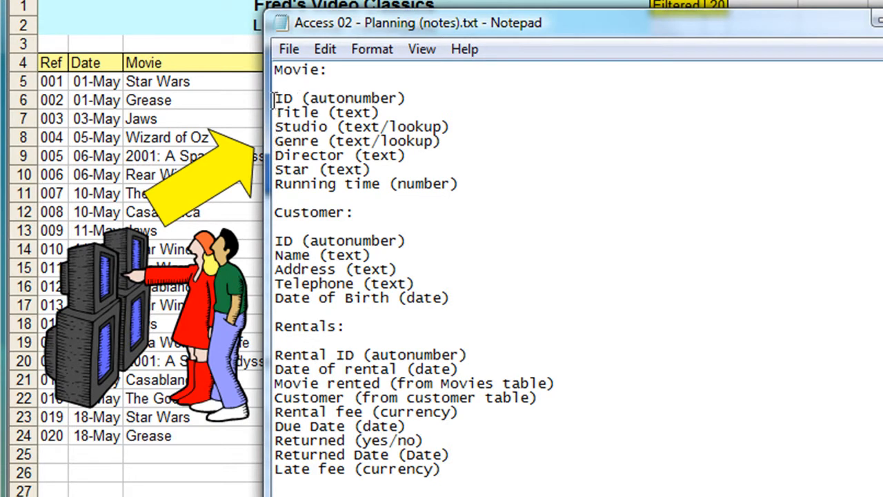
mouse_move(297, 127)
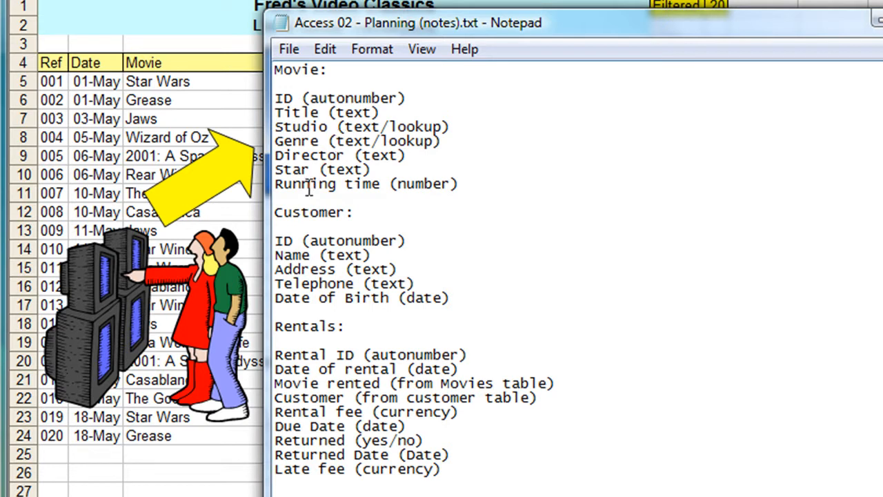
mouse_move(456, 193)
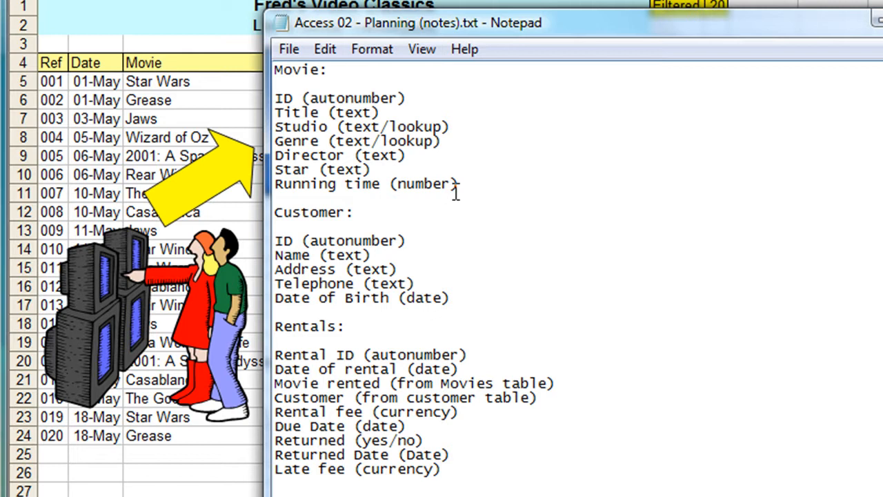
mouse_move(367, 217)
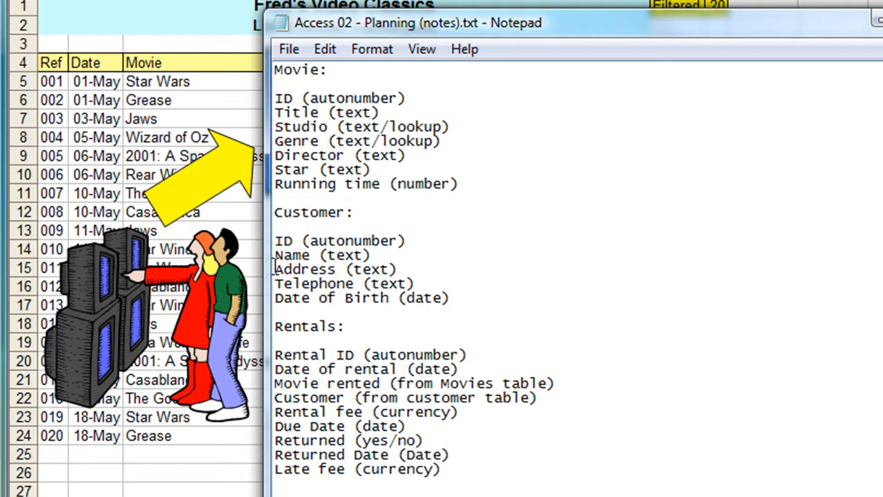
mouse_move(442, 235)
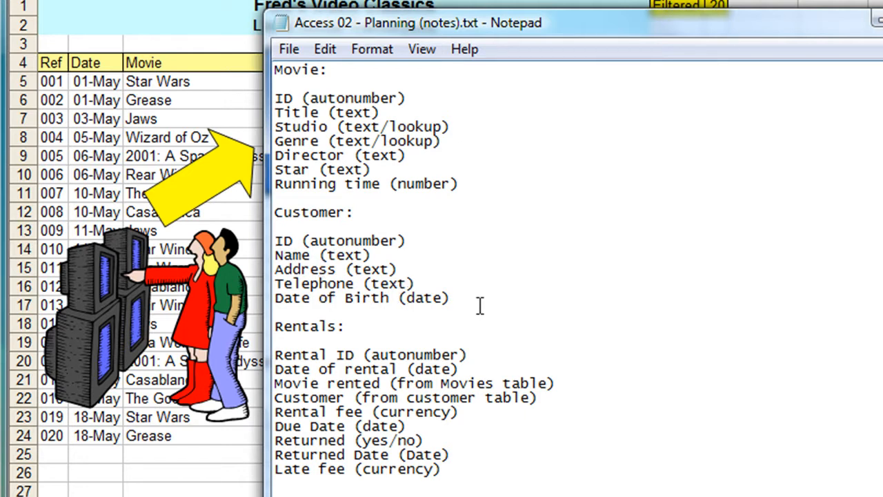
mouse_move(277, 203)
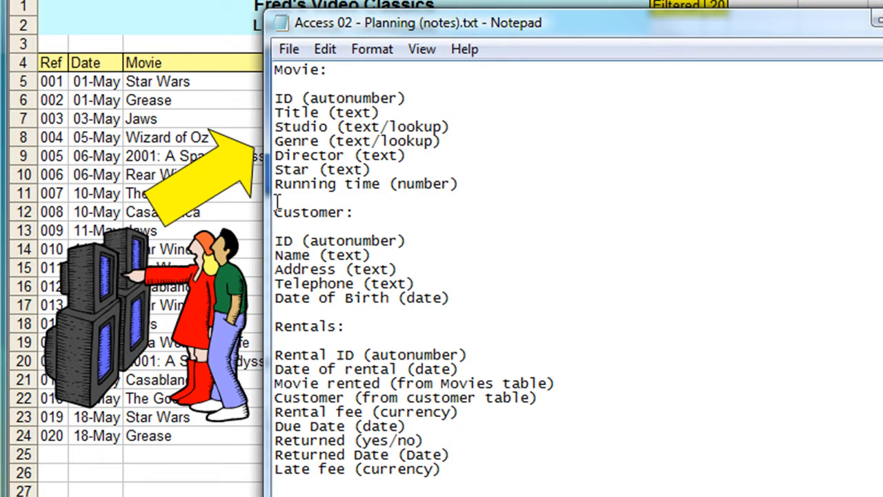
mouse_move(304, 269)
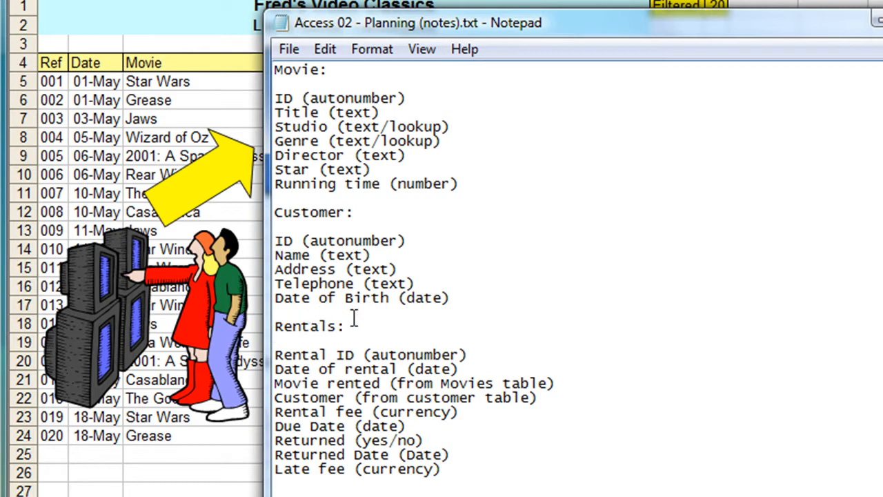
mouse_move(410, 369)
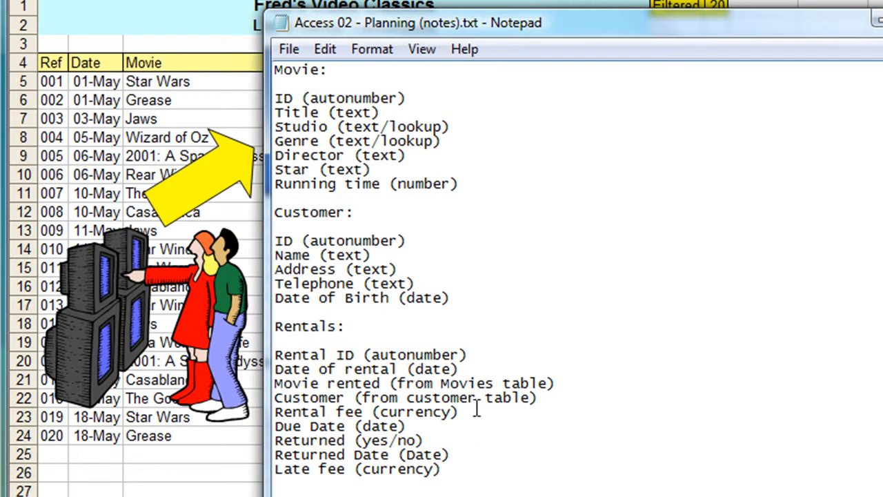
mouse_move(461, 338)
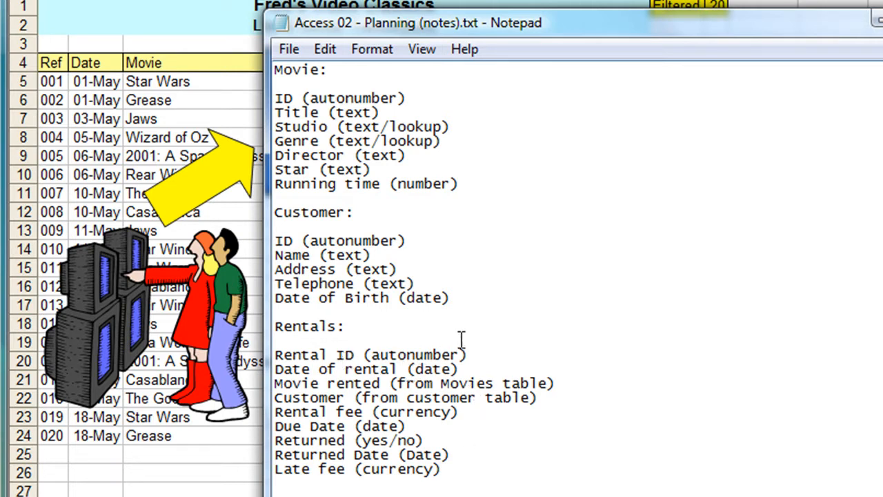
mouse_move(483, 355)
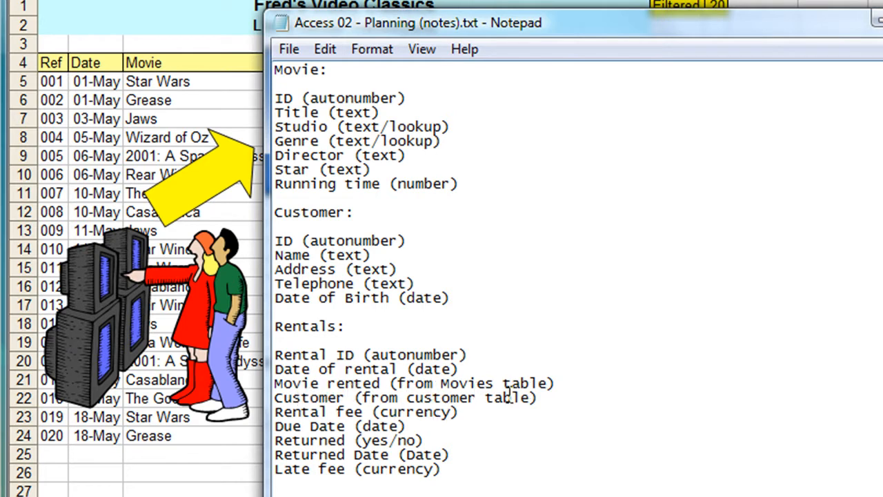
mouse_move(507, 378)
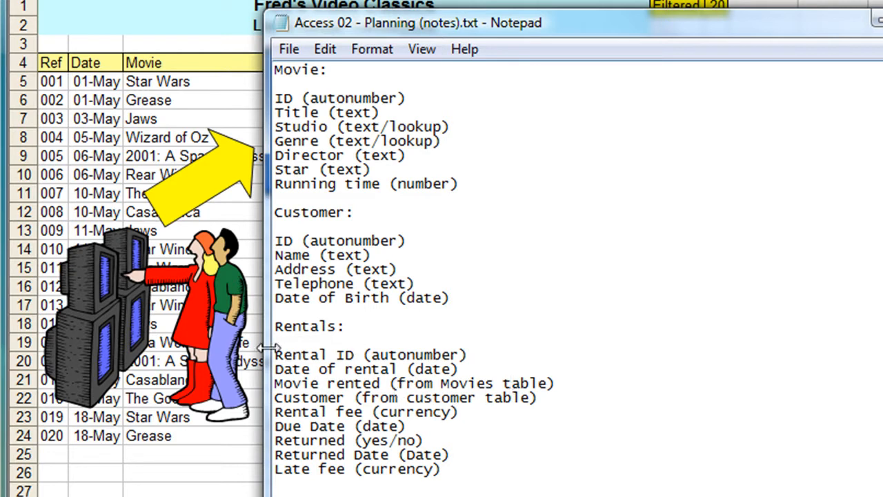
mouse_move(487, 267)
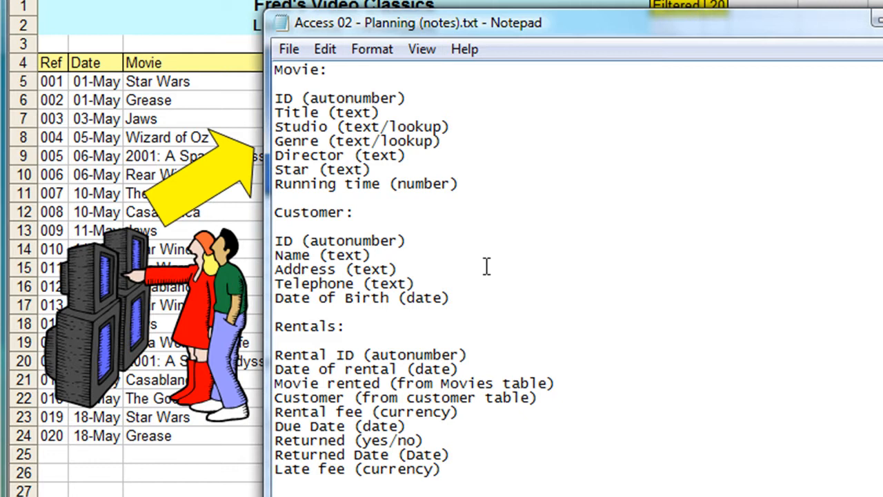
mouse_move(504, 422)
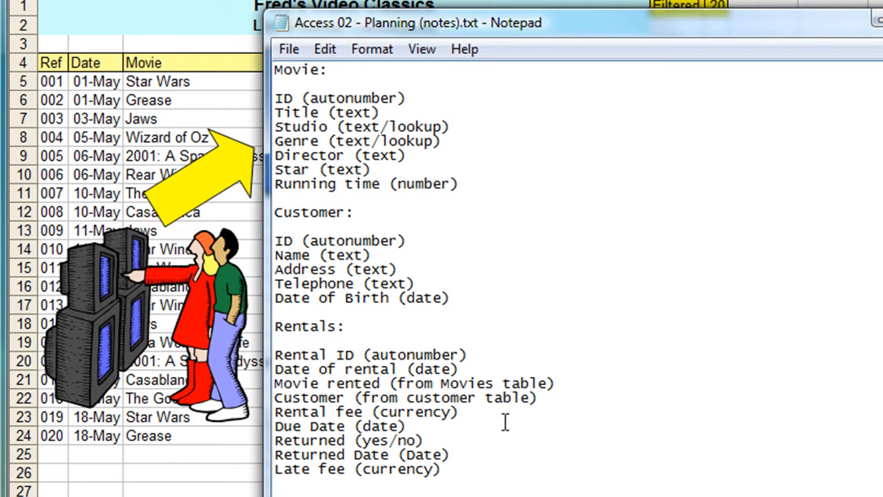
mouse_move(477, 475)
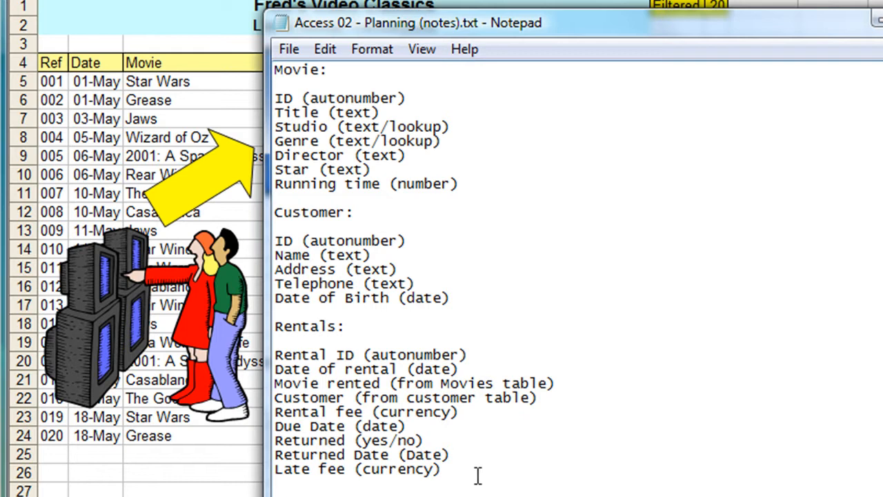
mouse_move(304, 394)
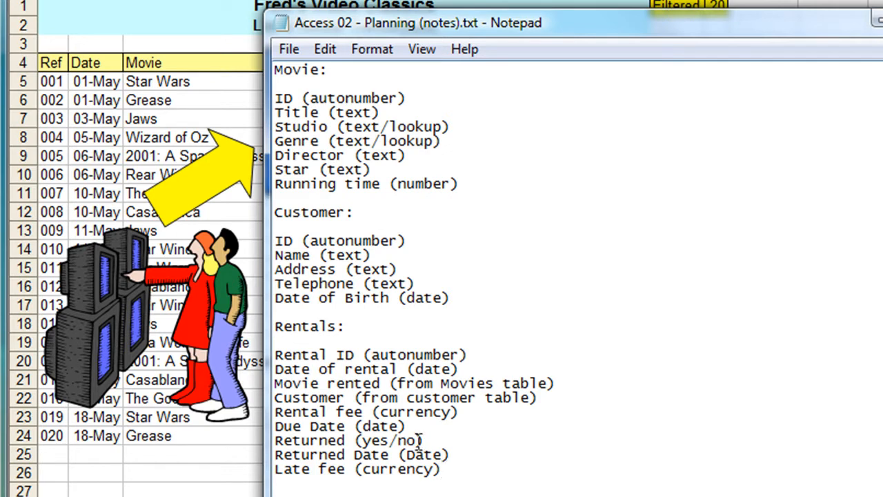
mouse_move(492, 379)
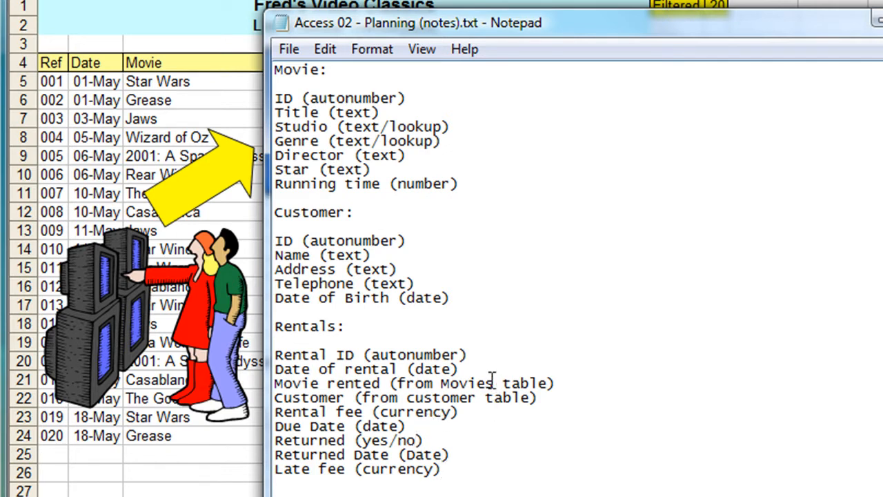
mouse_move(348, 93)
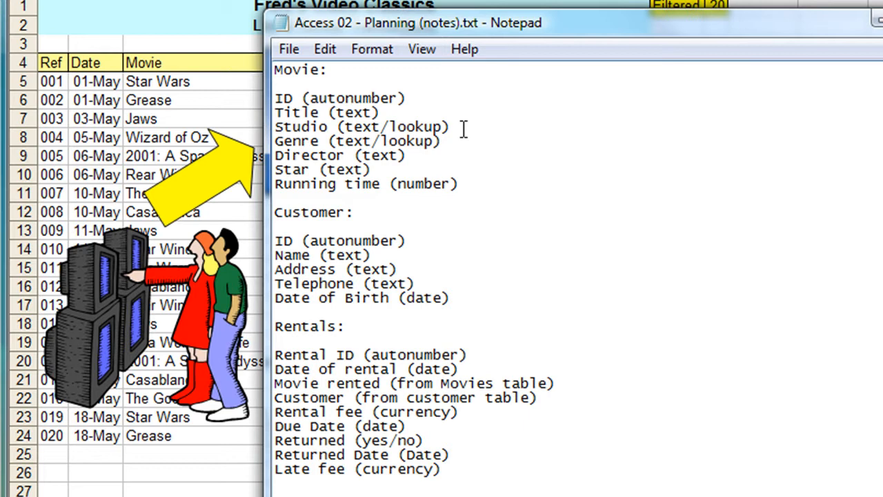
mouse_move(414, 147)
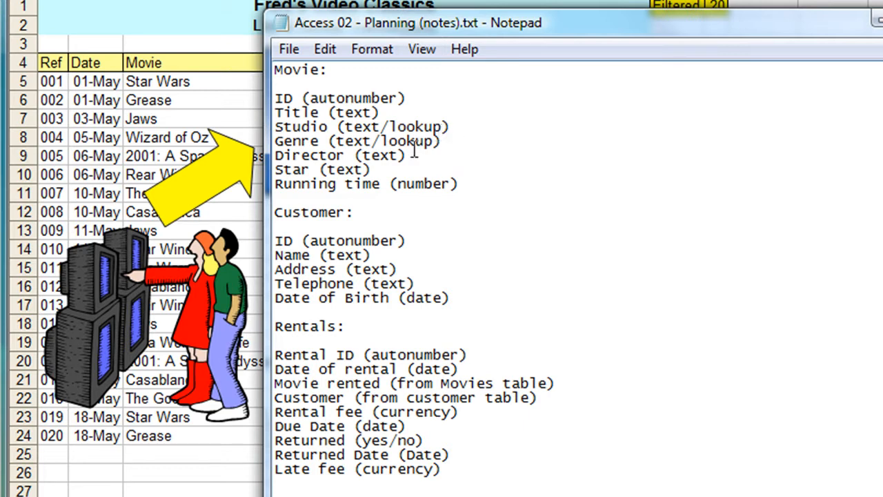
mouse_move(416, 187)
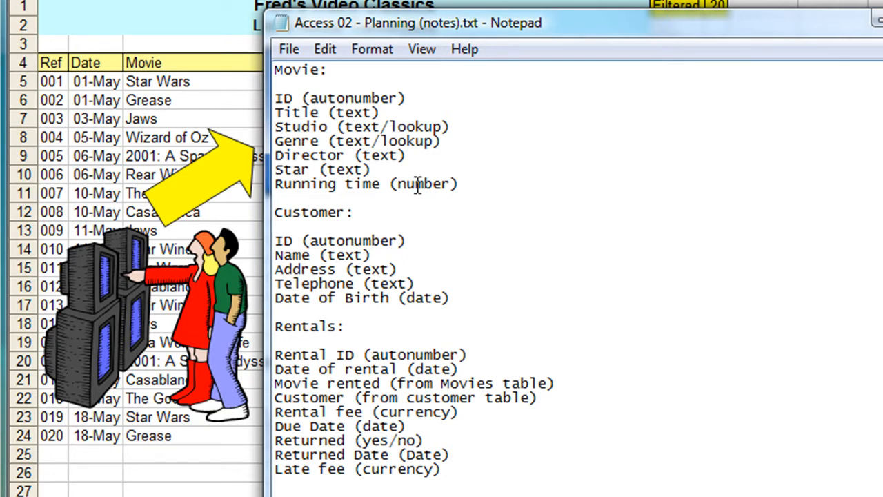
mouse_move(428, 290)
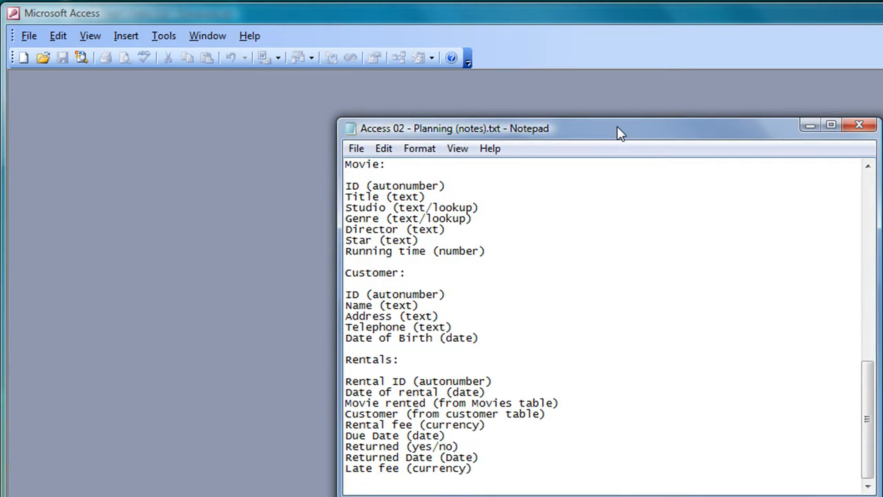
mouse_move(511, 224)
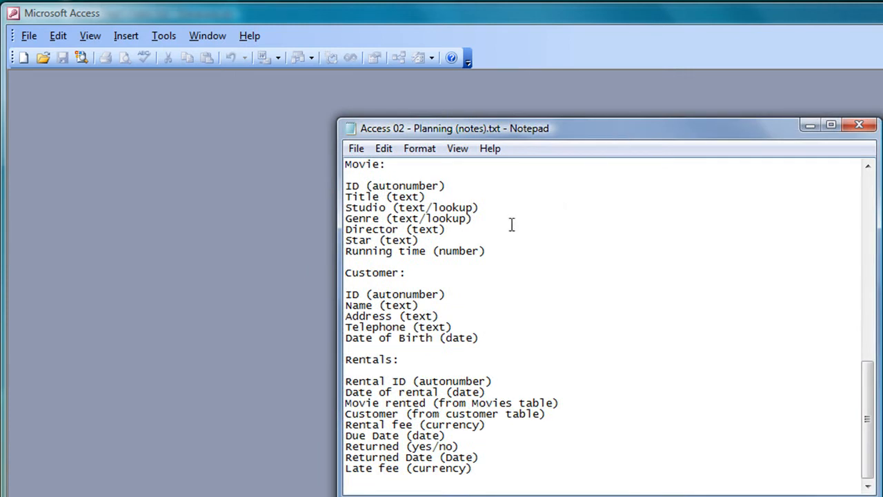
mouse_move(393, 293)
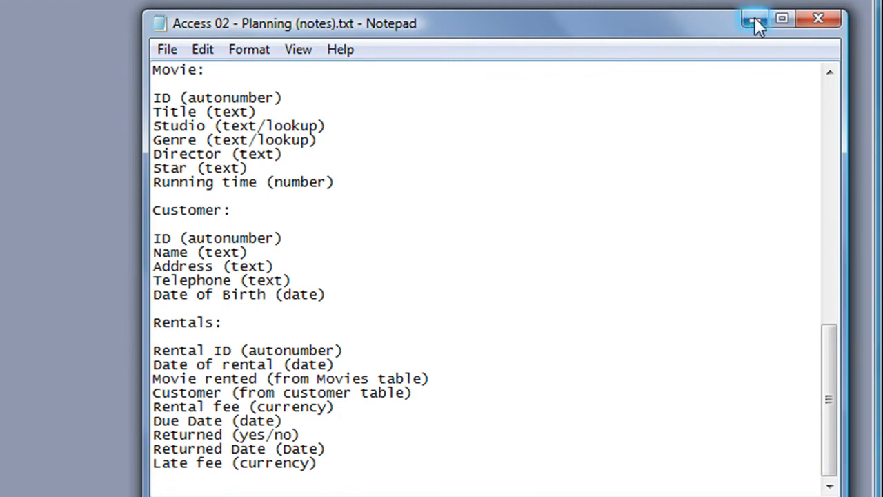
mouse_move(759, 40)
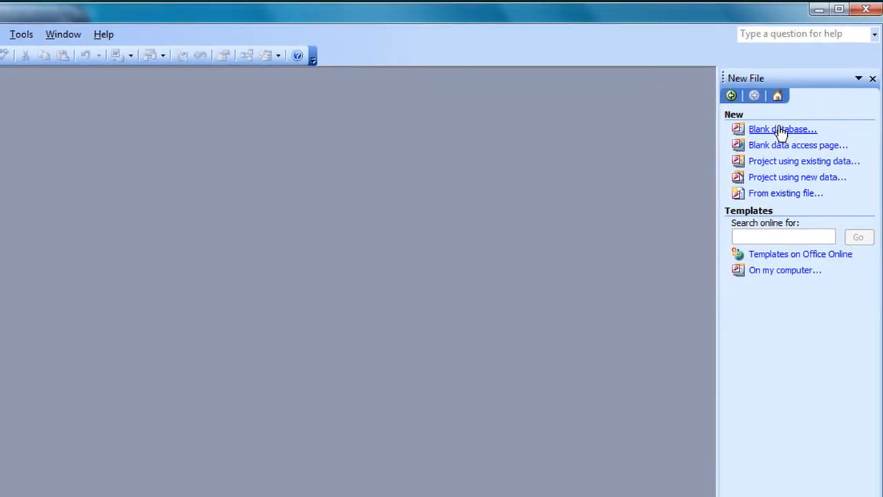
Start a new blank database from the New File task pane
click(782, 129)
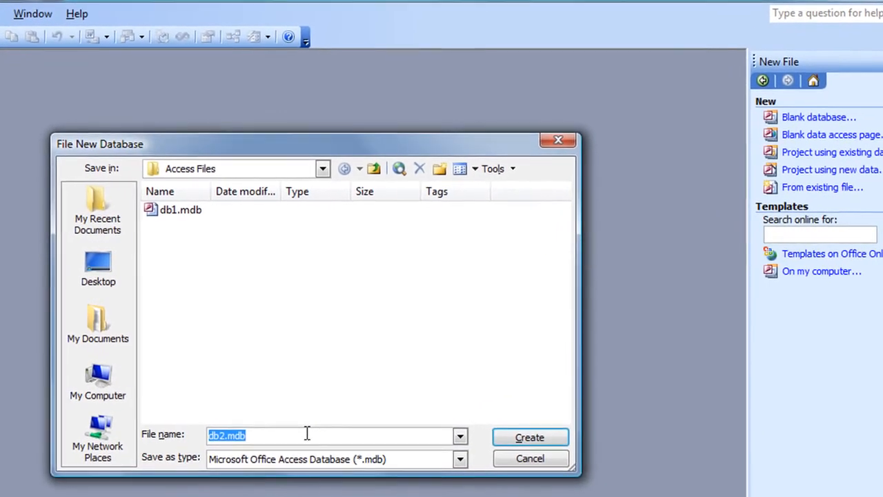
Name the database 'Fred's Video Classics - Sales & Rentals' and create it
text(F)
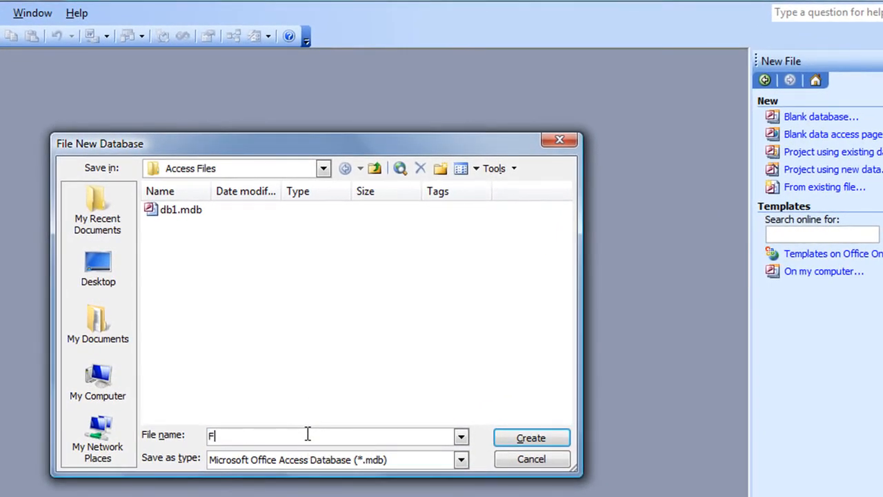
text(red's)
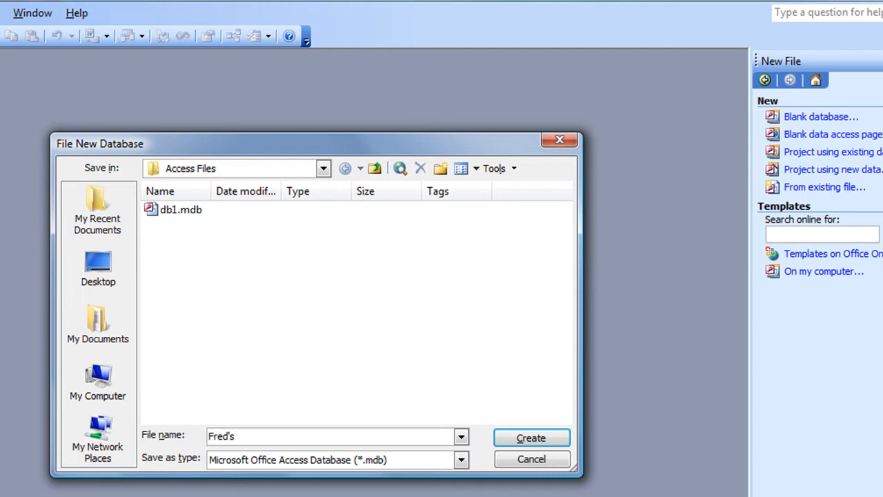
text(Video)
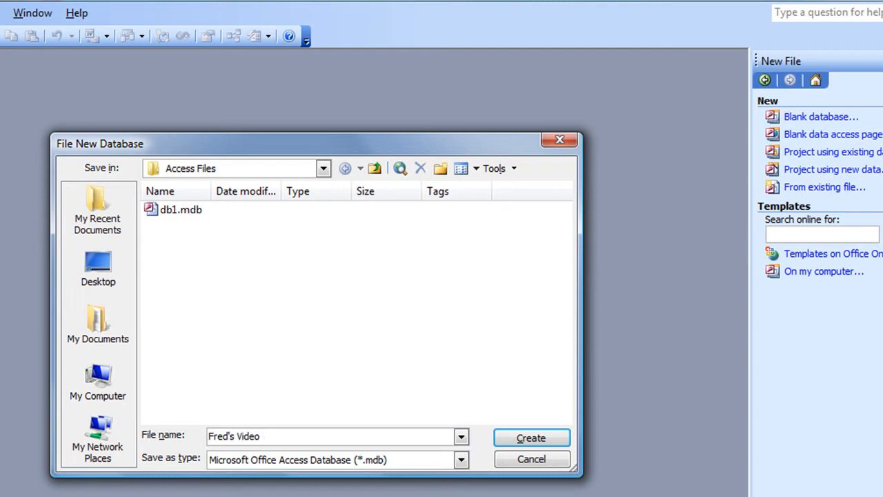
text(Classics)
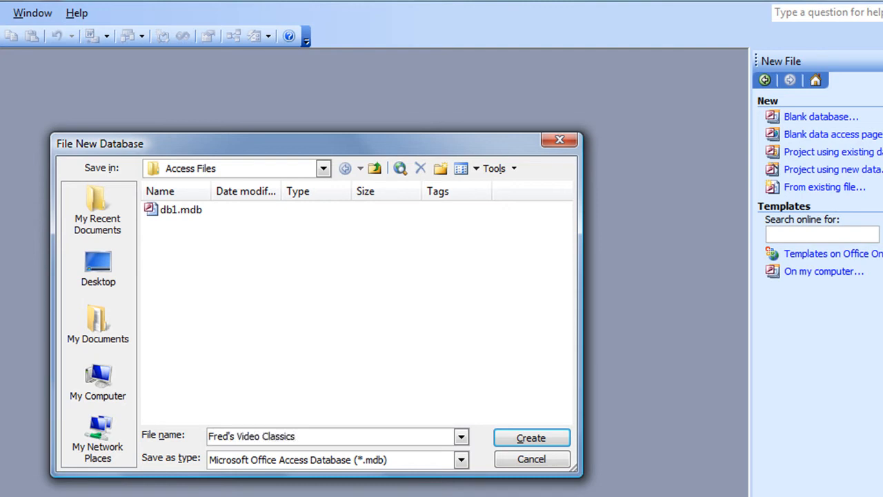
text(- Sa)
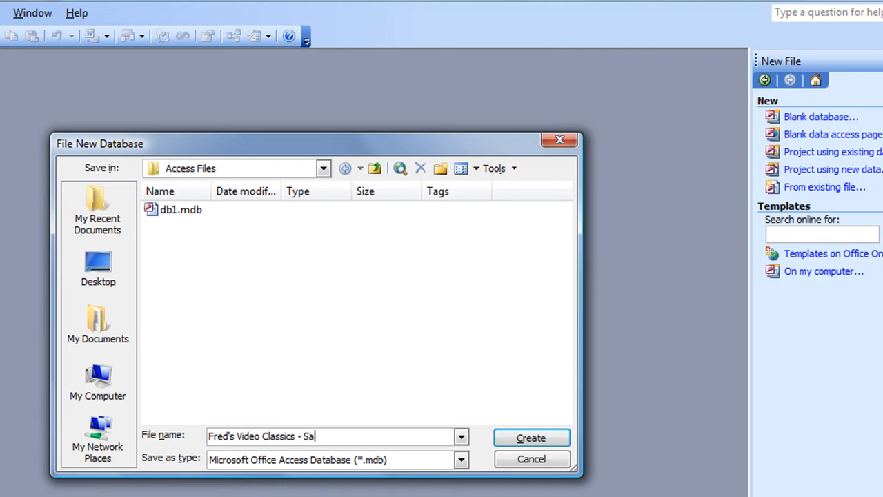
text(les)
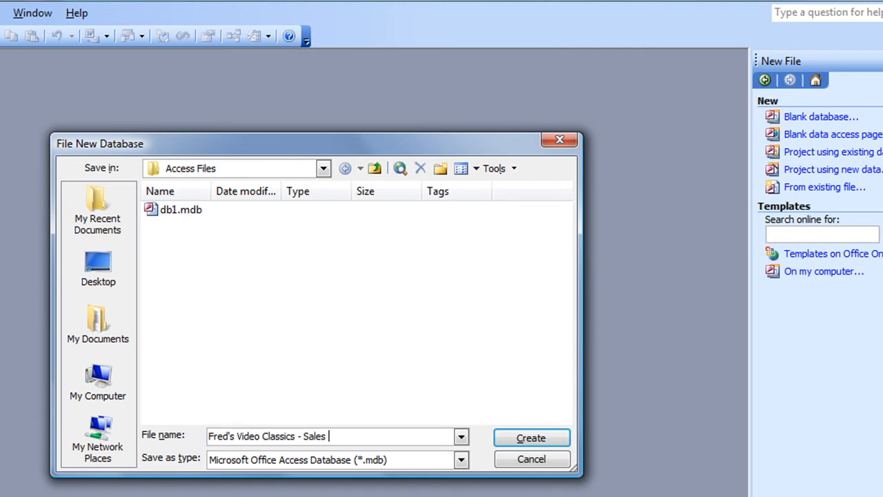
text(& Rentals.mdb)
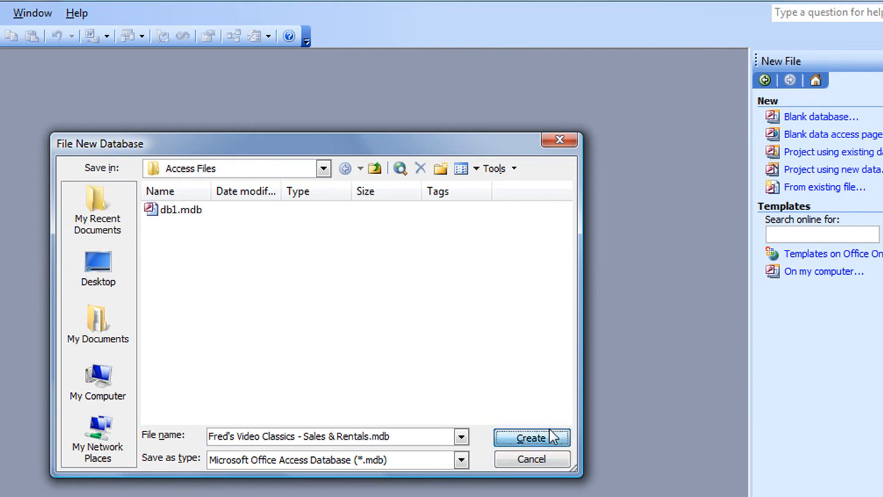
click(531, 437)
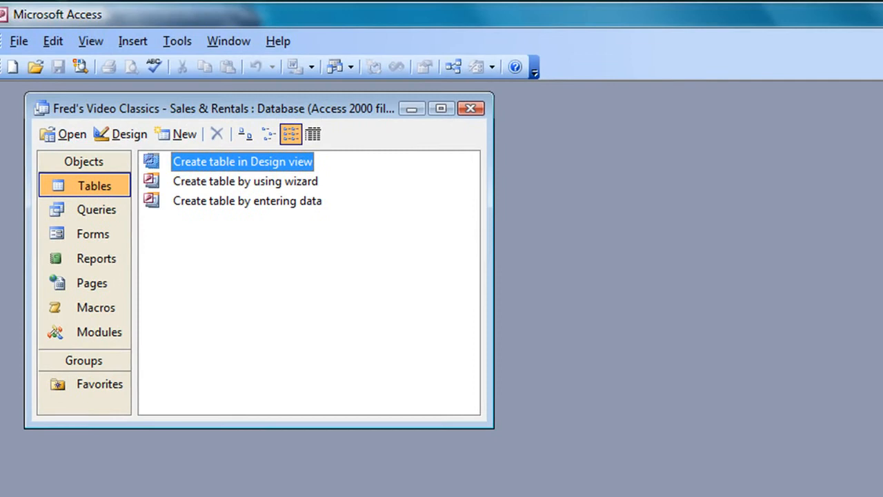